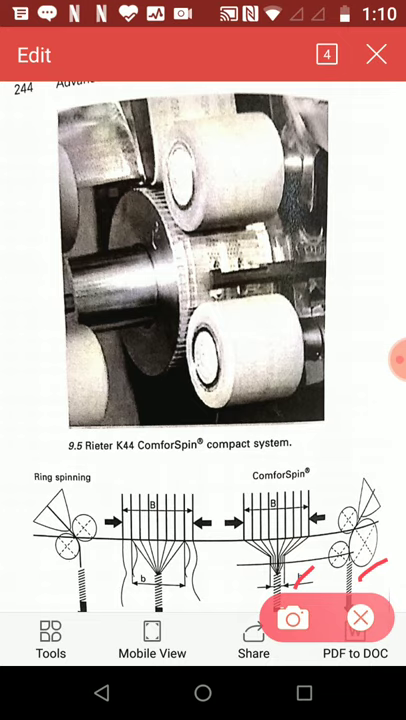
- Draw a red freehand stroke beside the conventional ring spinning triangle (a)
drag(236, 600, 290, 588)
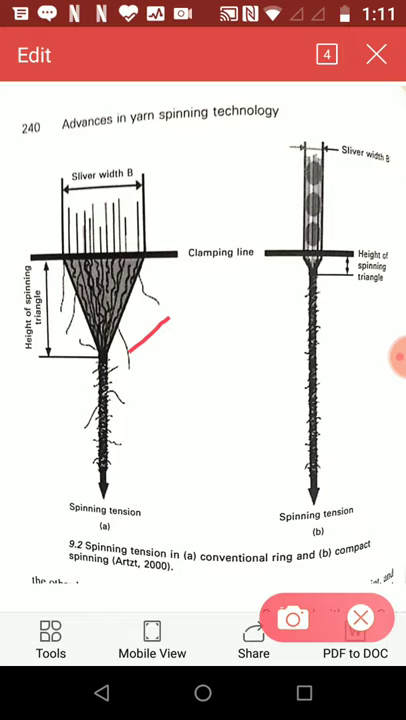
- Draw red strokes over triangle (a) and beside triangle (b) in Fig 8.2
drag(280, 298, 324, 288)
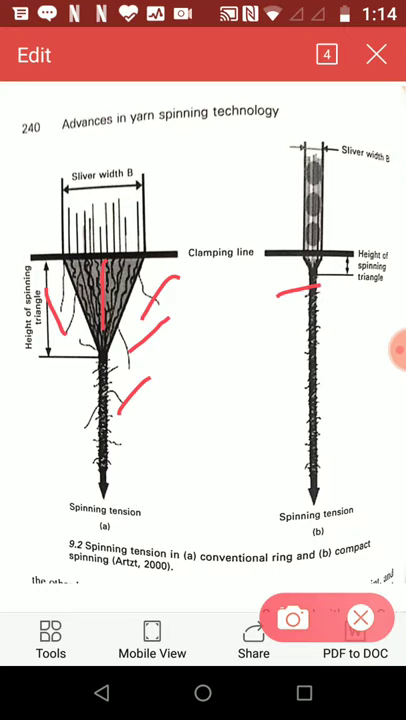
- Draw large red strokes near and below triangle (a) and across both Fig 8.2 diagrams
drag(120, 410, 176, 296)
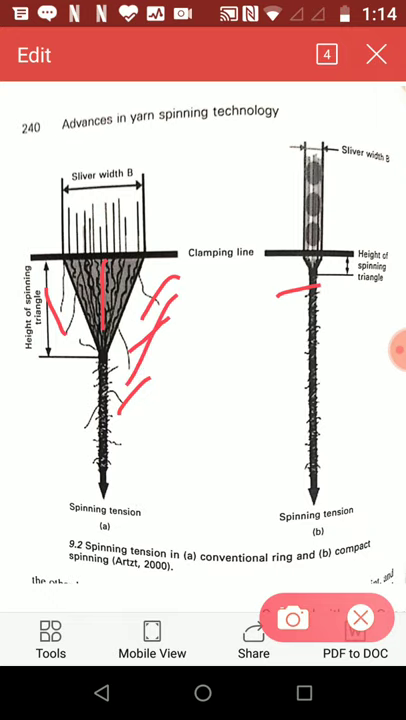
drag(76, 384, 90, 456)
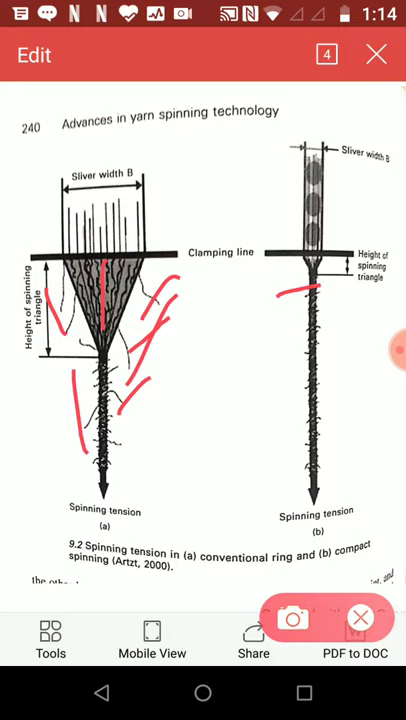
drag(342, 312, 330, 392)
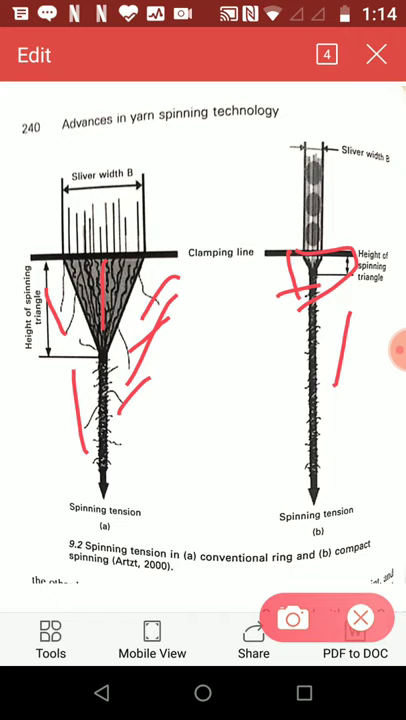
- Return to the ComforSpin page and underline its diagram with a short red stroke
click(292, 618)
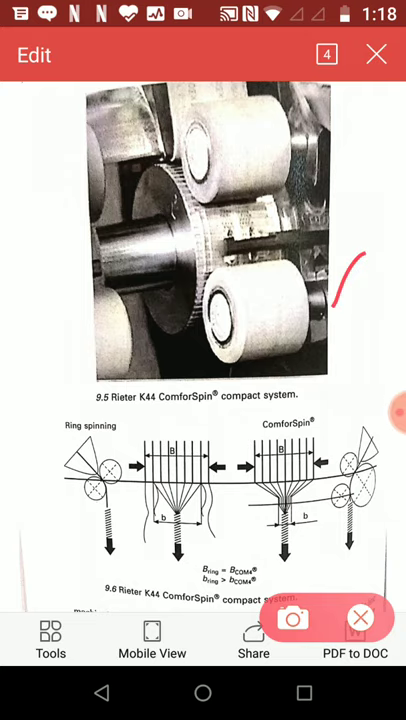
drag(316, 558, 340, 558)
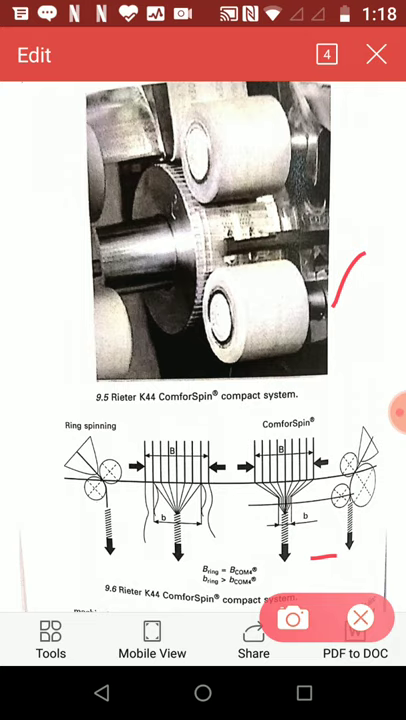